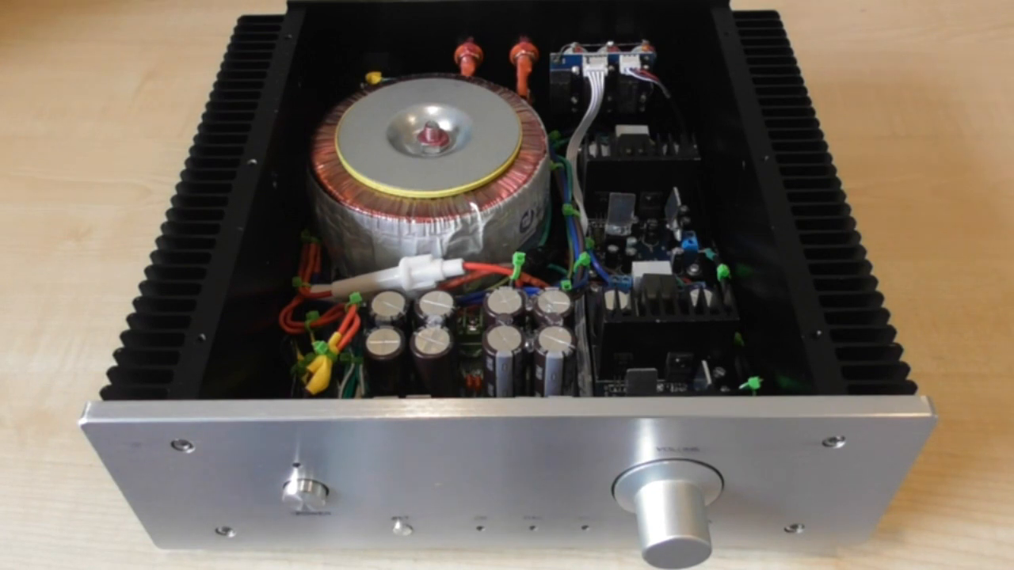
pyautogui.click(299, 491)
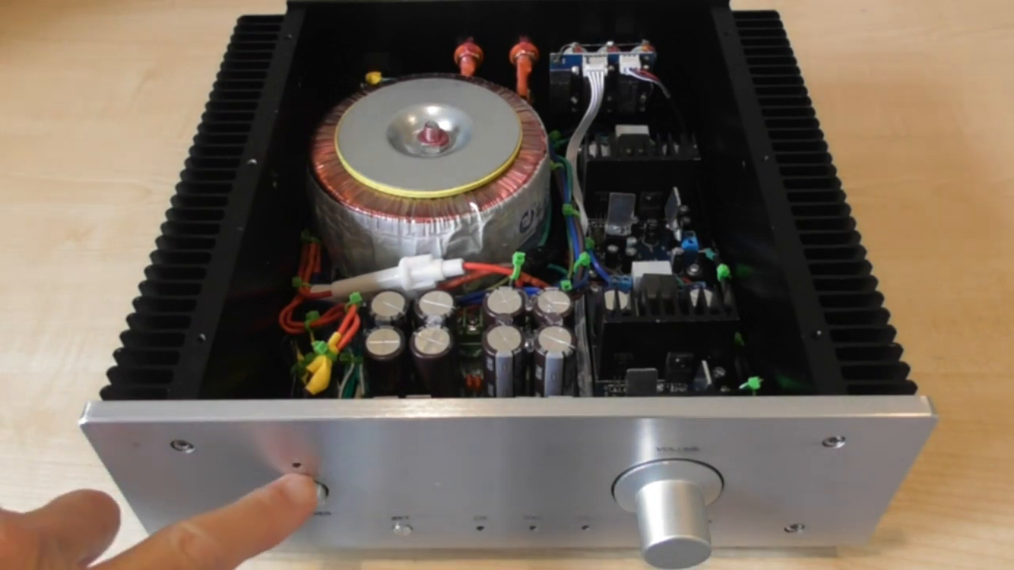